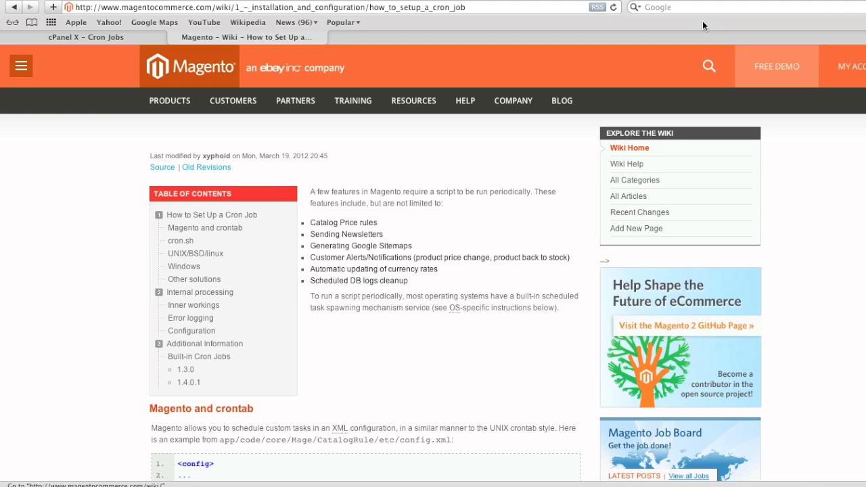
mouse_move(553, 90)
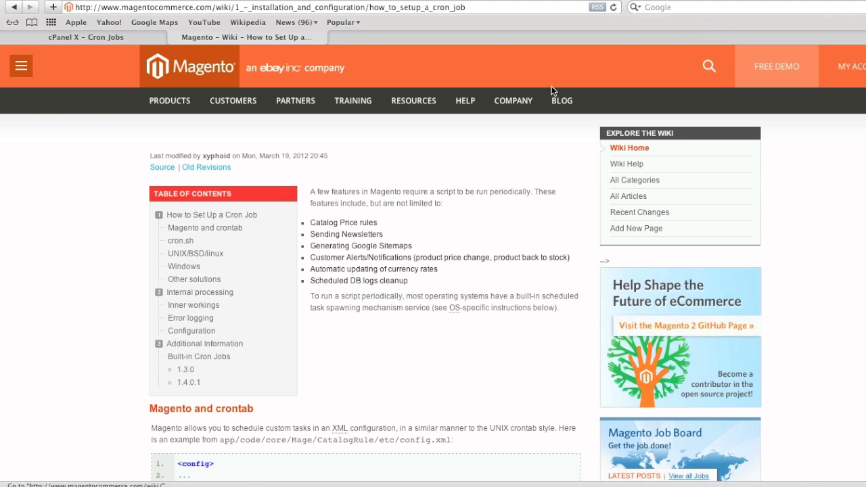
- Open File Manager on the public_html web root to view Magento's cron.php
scroll("down", 3)
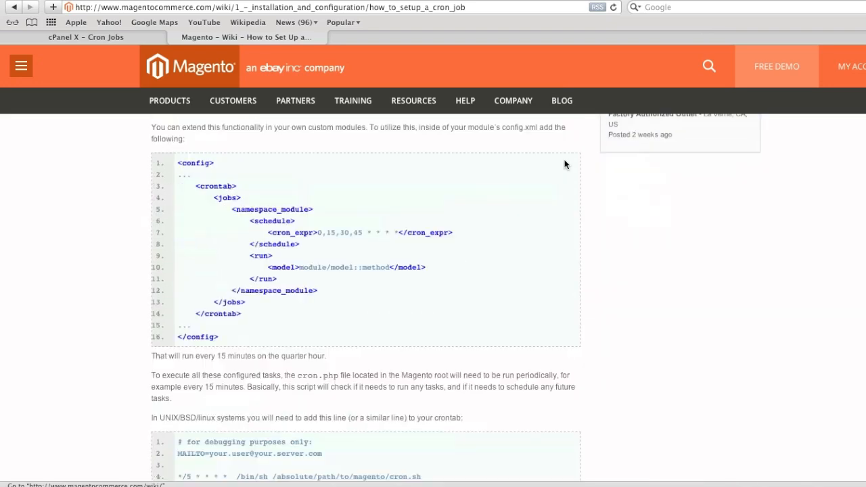
scroll("down", 3)
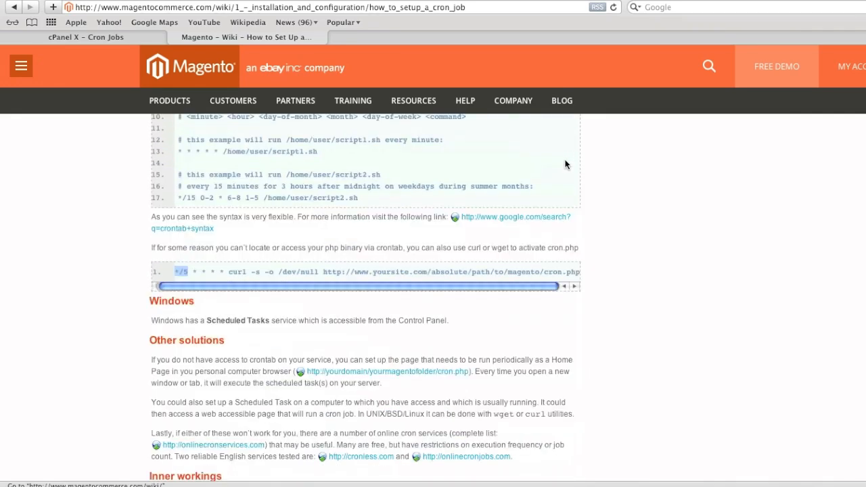
mouse_move(531, 281)
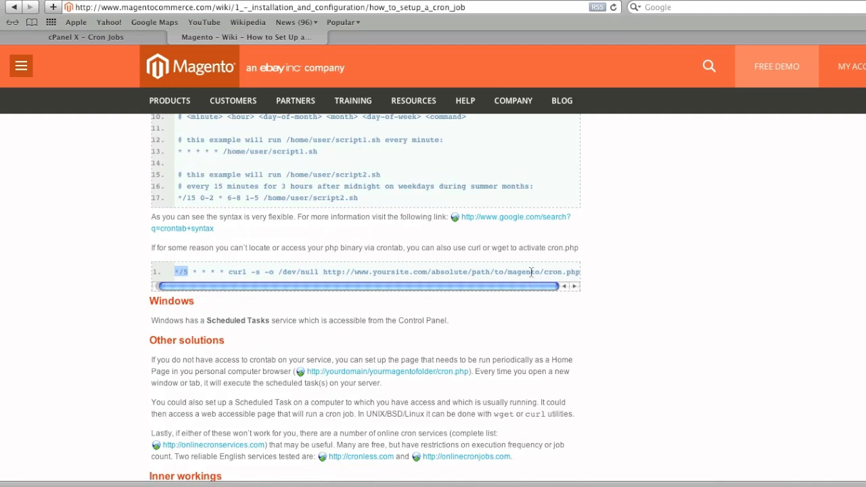
left_click(86, 37)
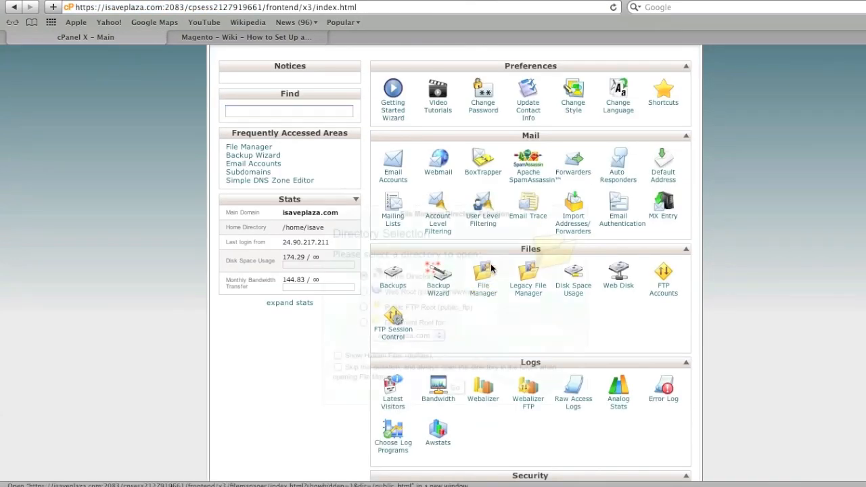
left_click(483, 273)
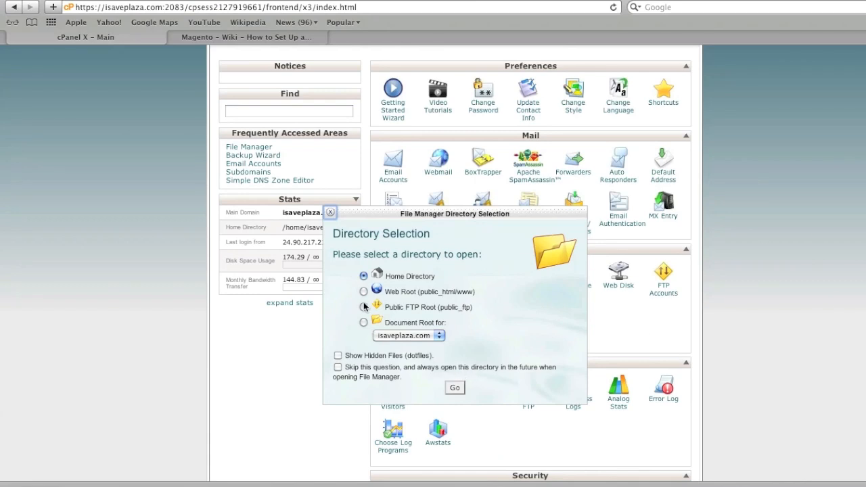
left_click(364, 292)
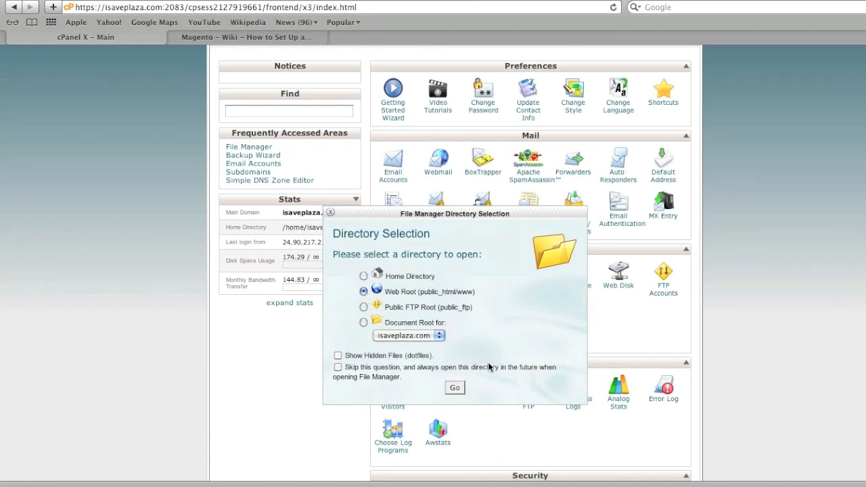
left_click(453, 387)
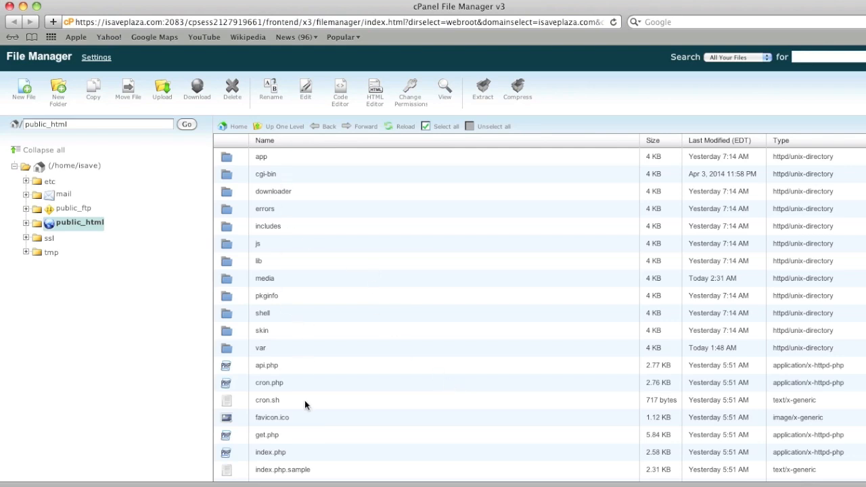
mouse_move(302, 386)
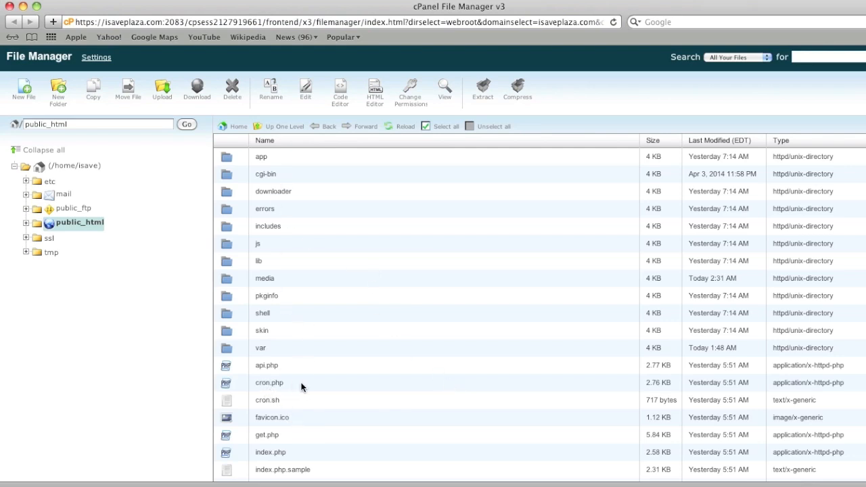
mouse_move(322, 389)
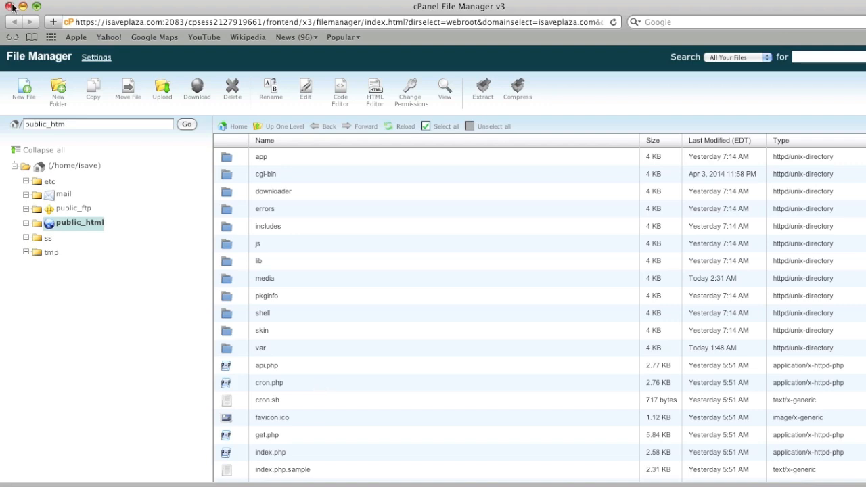
- Close File Manager and highlight 'absolute/path/to/magento/' in the wiki's curl example
left_click(243, 36)
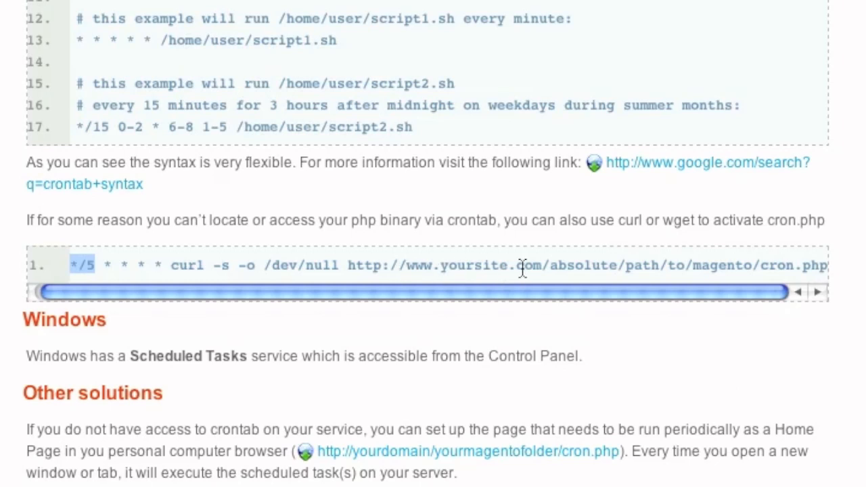
mouse_move(540, 269)
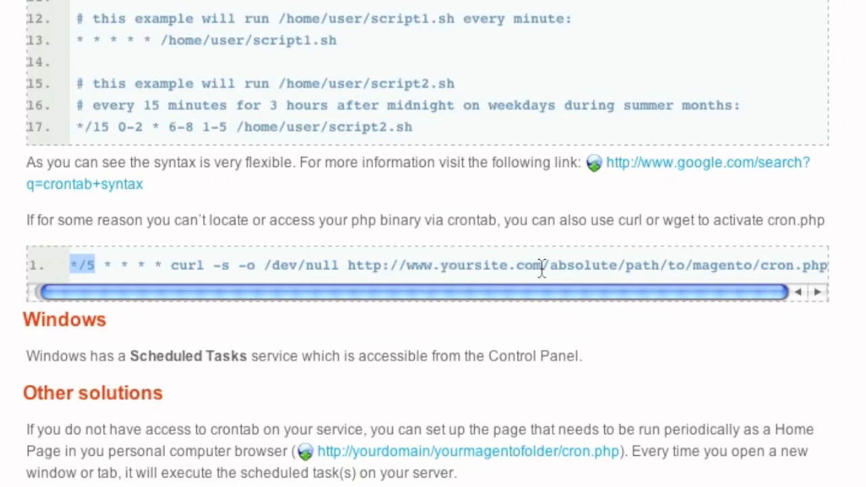
mouse_move(551, 266)
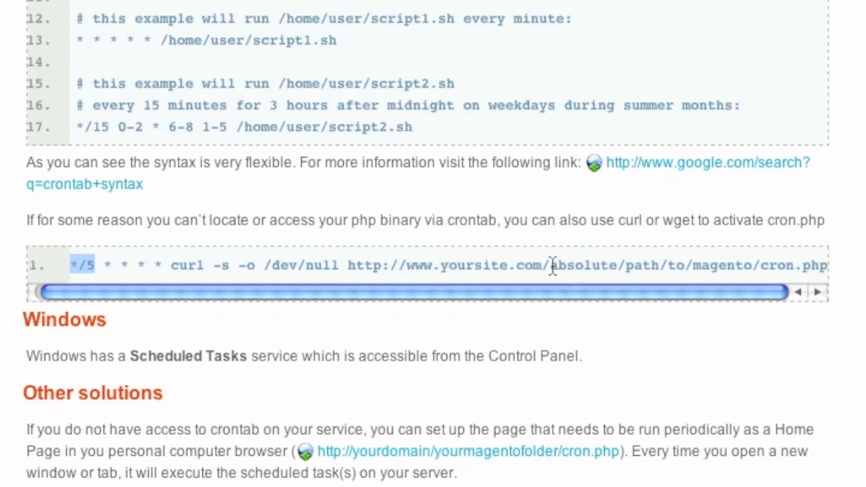
mouse_move(497, 272)
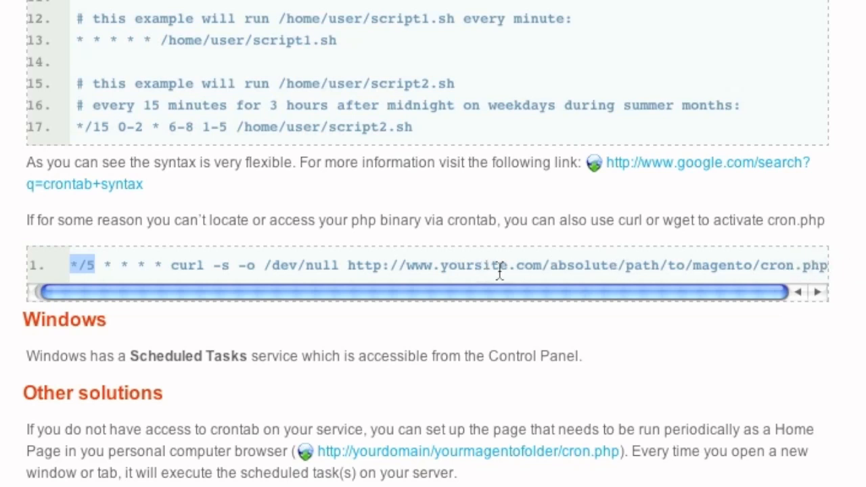
mouse_move(605, 271)
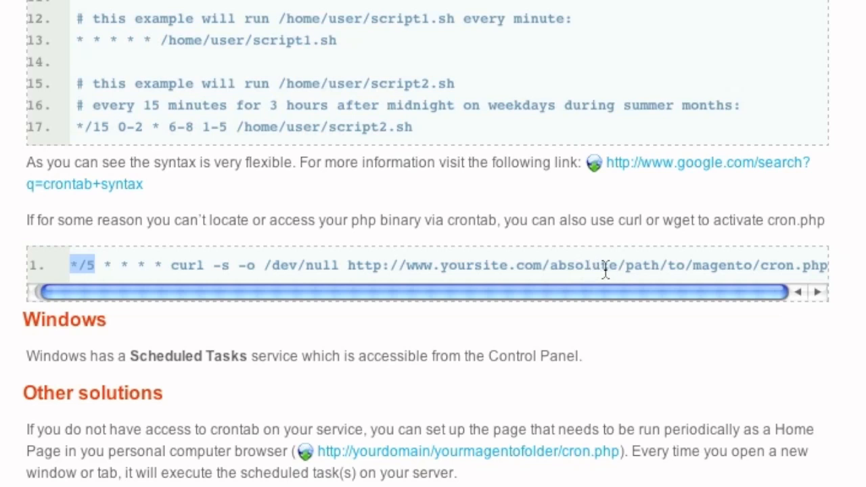
mouse_move(558, 270)
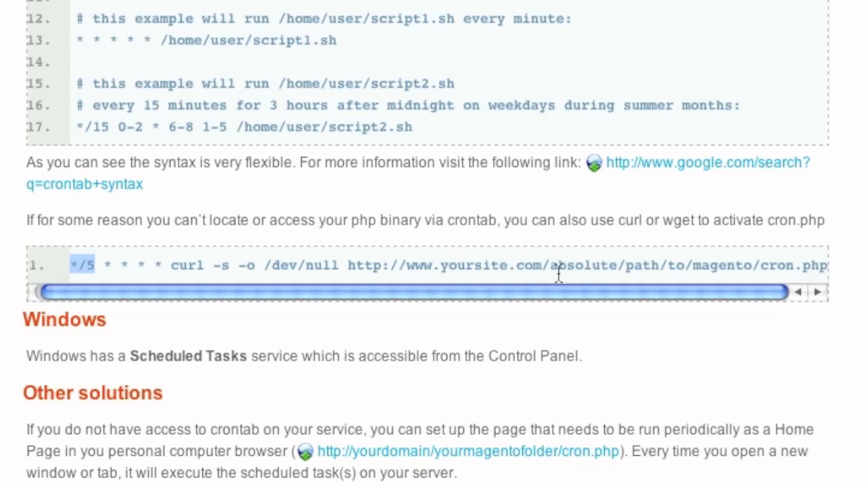
mouse_move(402, 274)
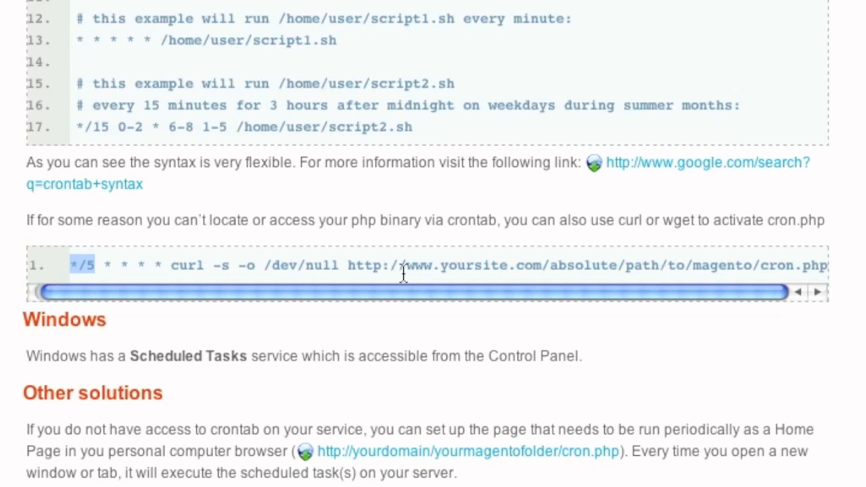
mouse_move(321, 269)
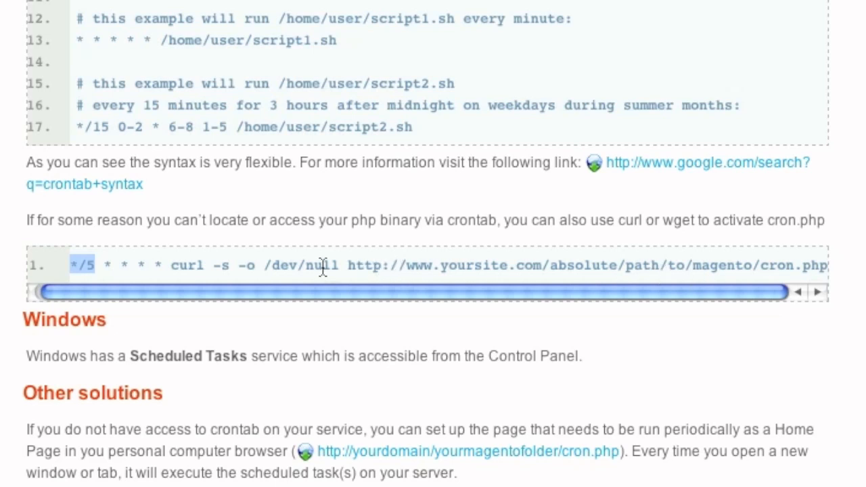
left_click_drag(323, 265, 541, 265)
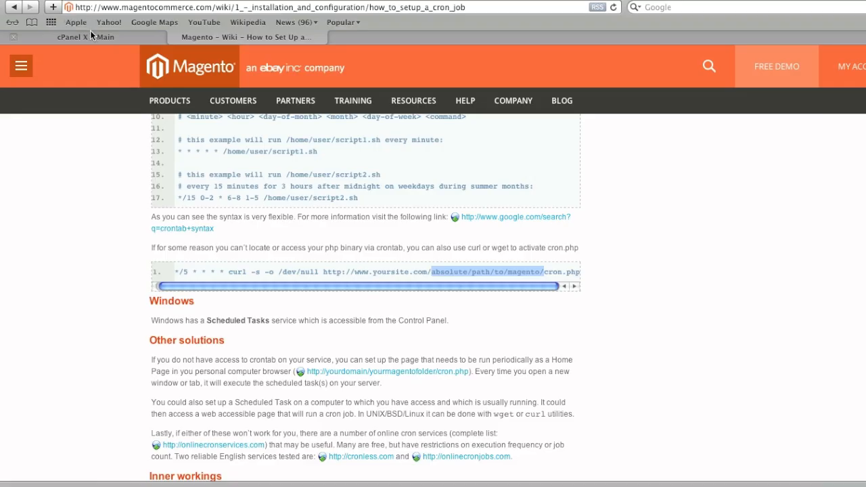
- Open Cron Jobs from the Advanced section of the cPanel home page
left_click(74, 37)
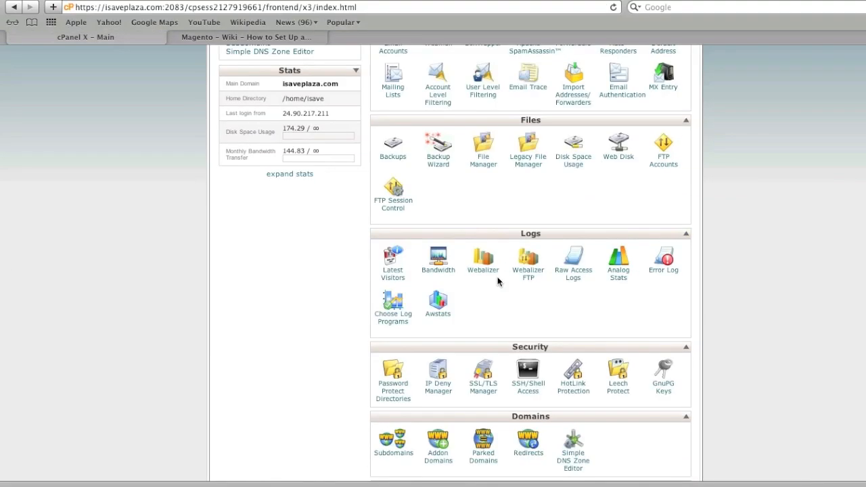
scroll("down", 3)
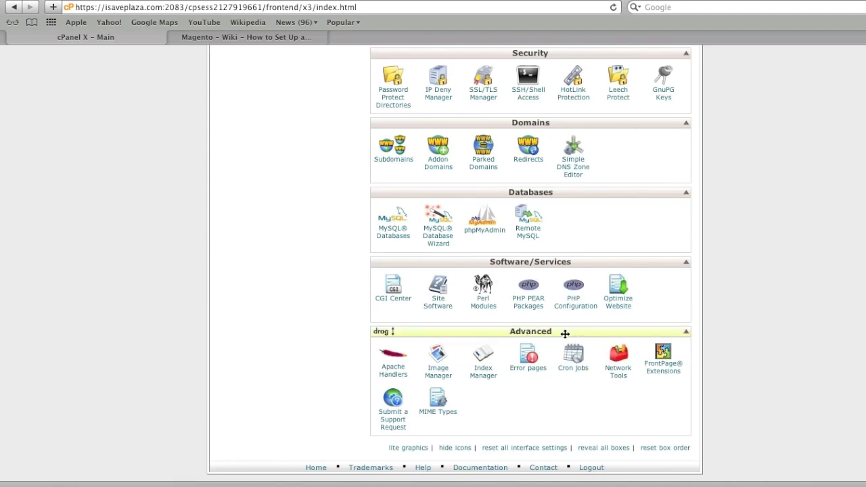
left_click(573, 355)
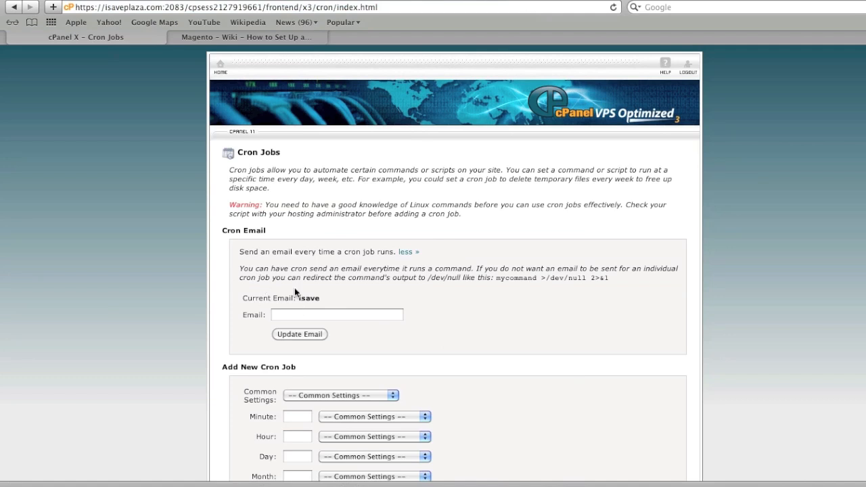
mouse_move(305, 309)
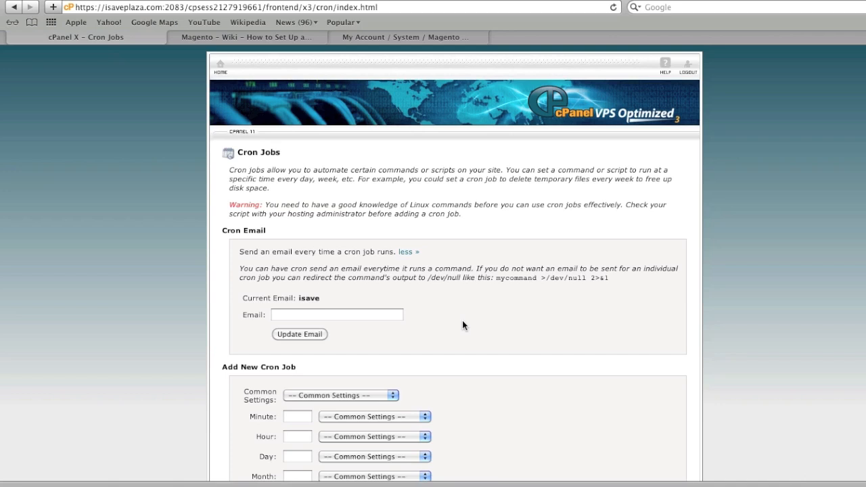
- Bring the cron schedule form into view and highlight the wiki's curl command
scroll("down", 3)
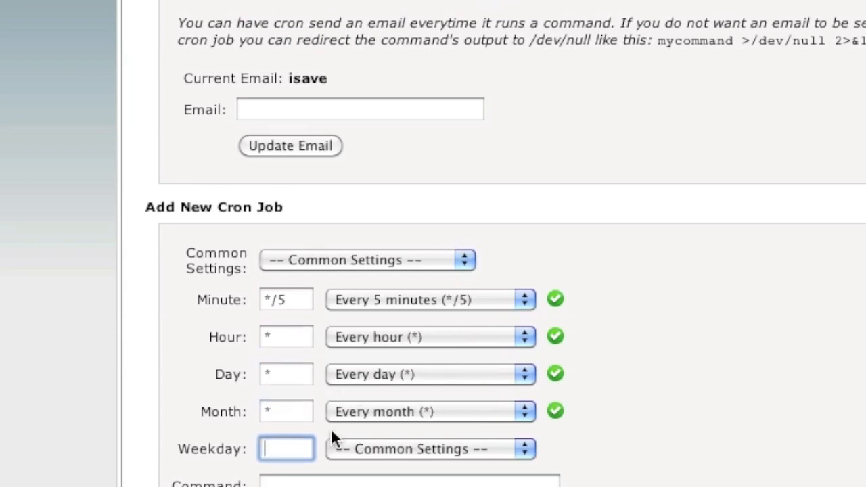
scroll("down", 3)
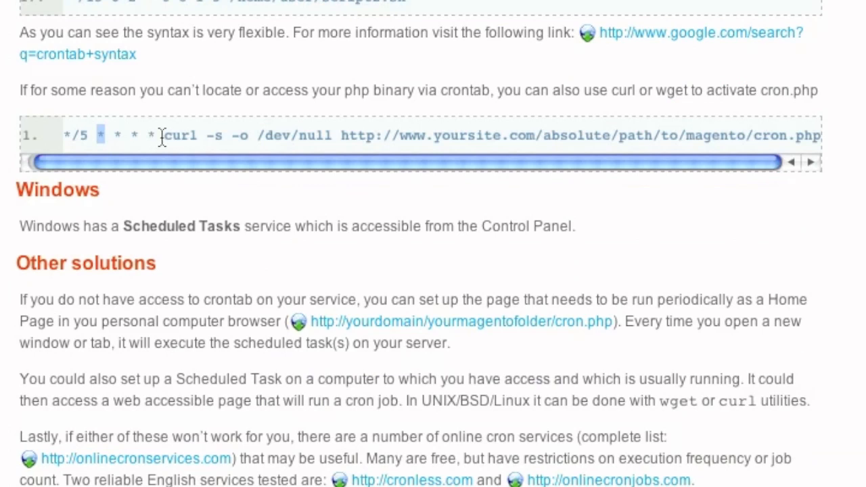
left_click_drag(163, 135, 822, 135)
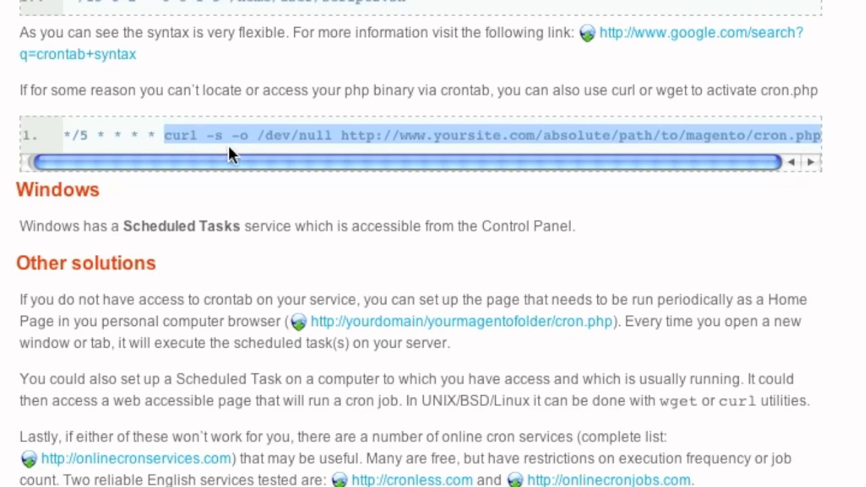
mouse_move(244, 138)
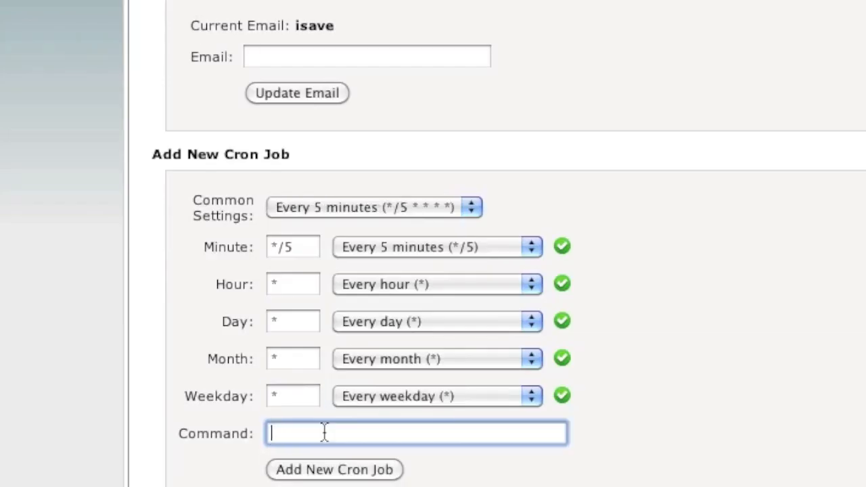
- Add a cron job running 'curl -s -o /dev/null' on the site's cron.php
type("curl -s -o /dev/null http://www.yoursite.com")
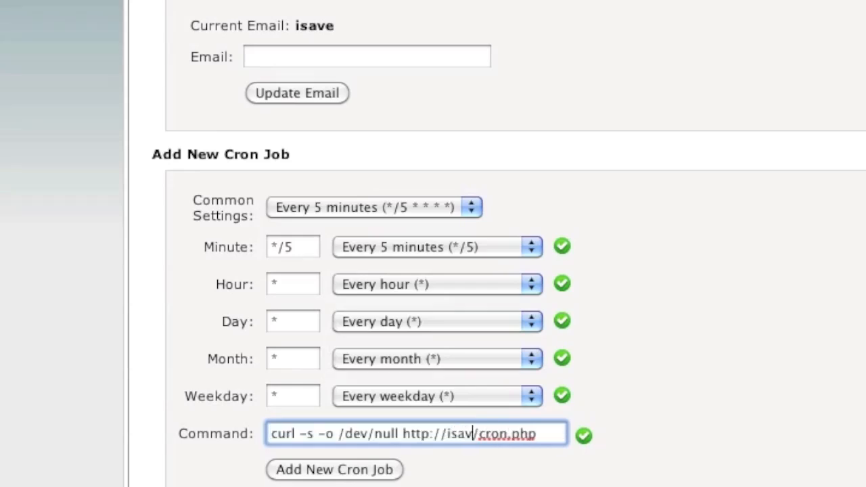
type("plaza.com")
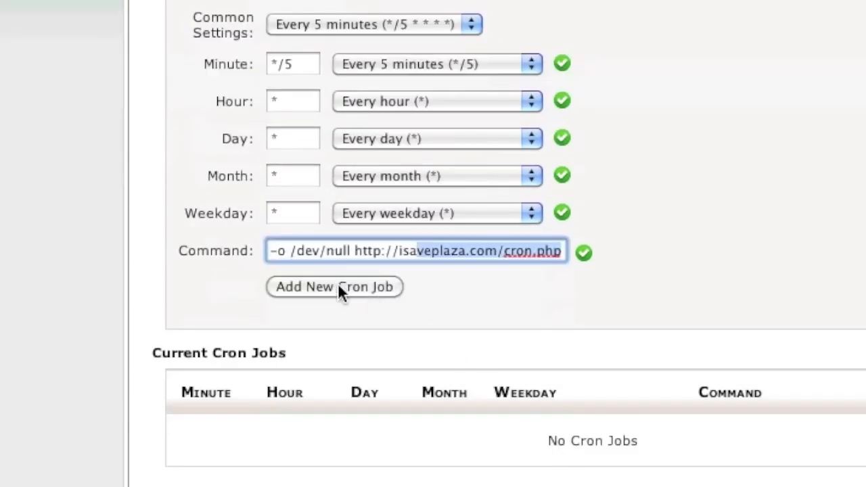
left_click(334, 286)
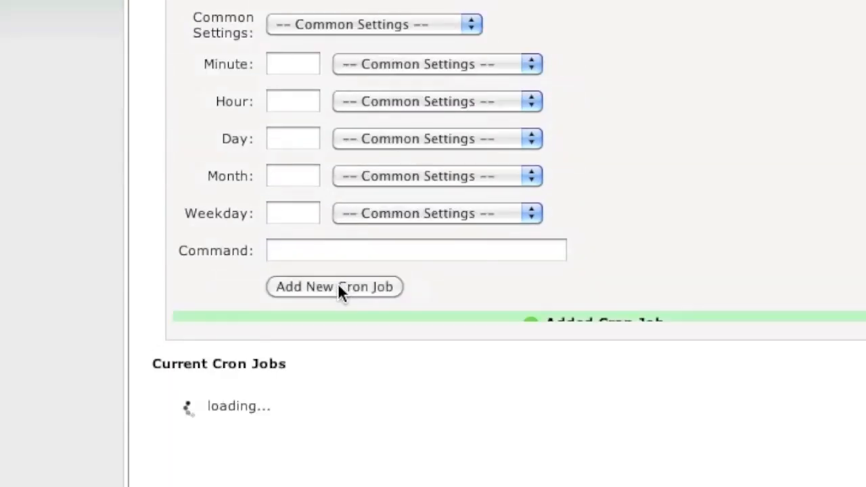